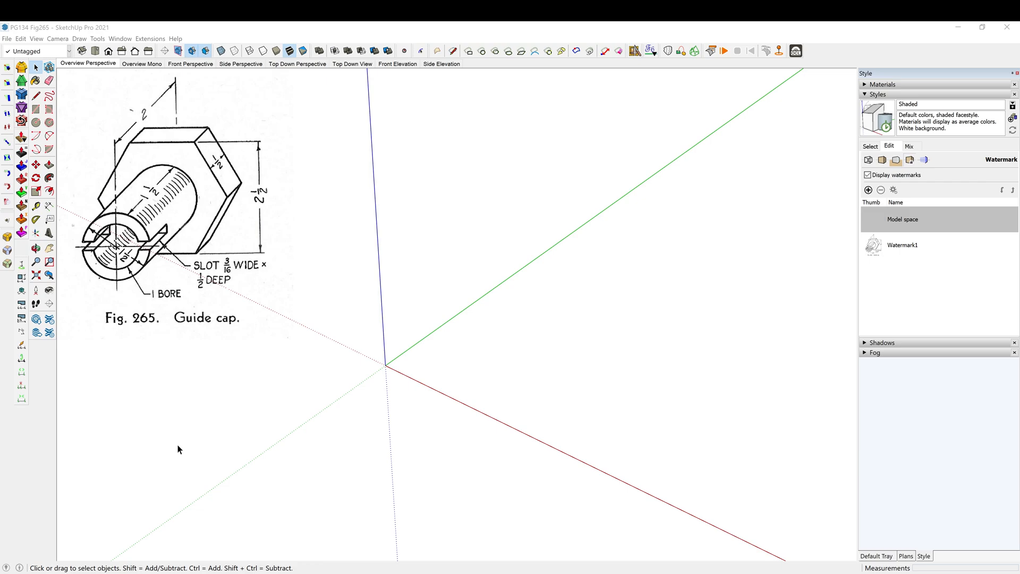
mouse_move(264, 465)
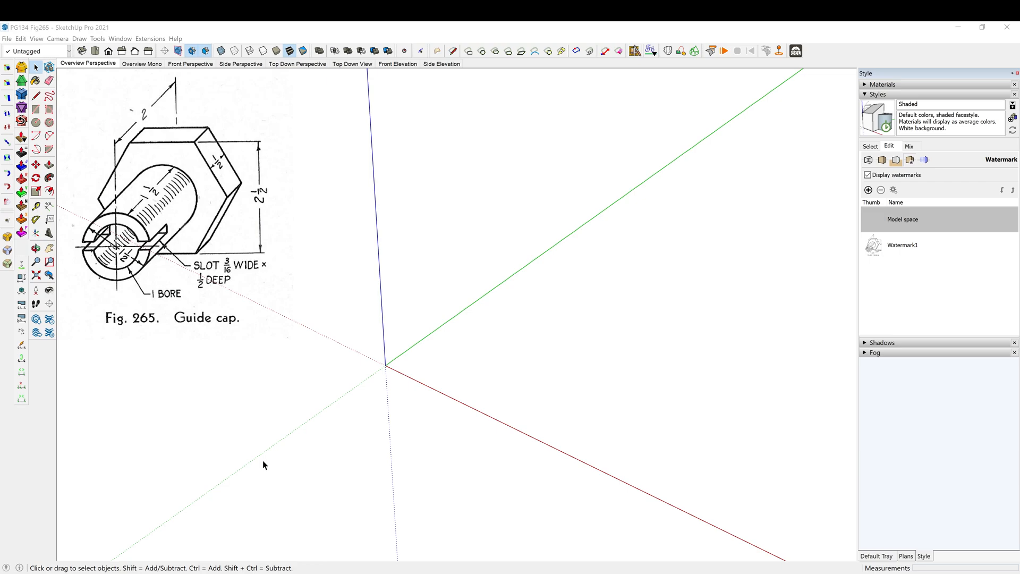
mouse_move(273, 474)
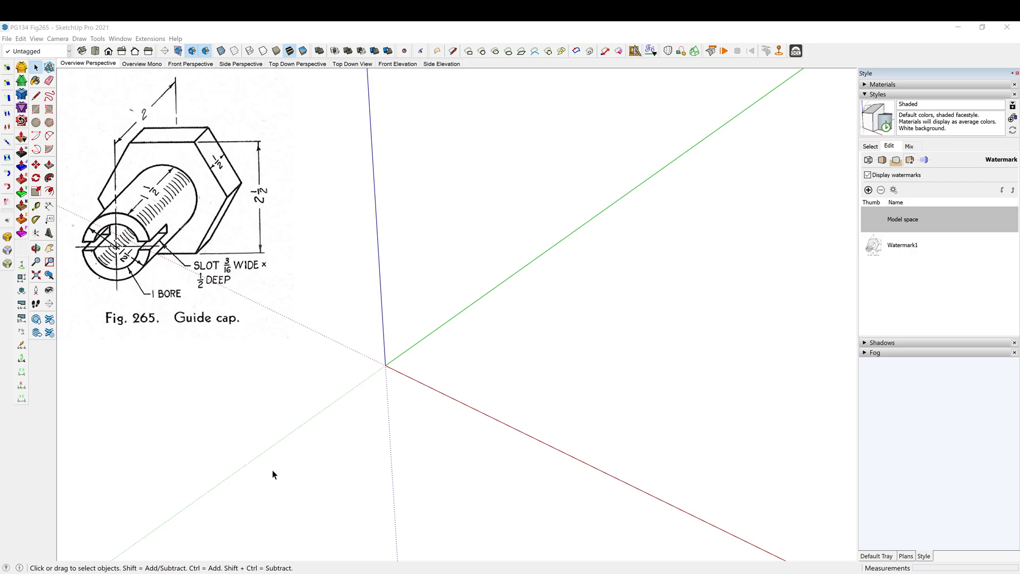
mouse_move(186, 228)
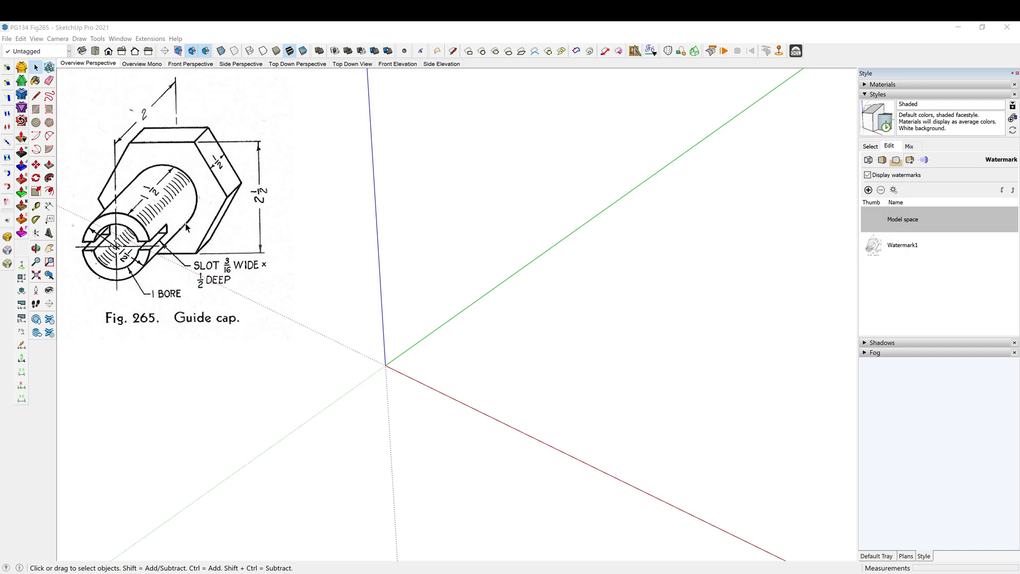
mouse_move(3, 68)
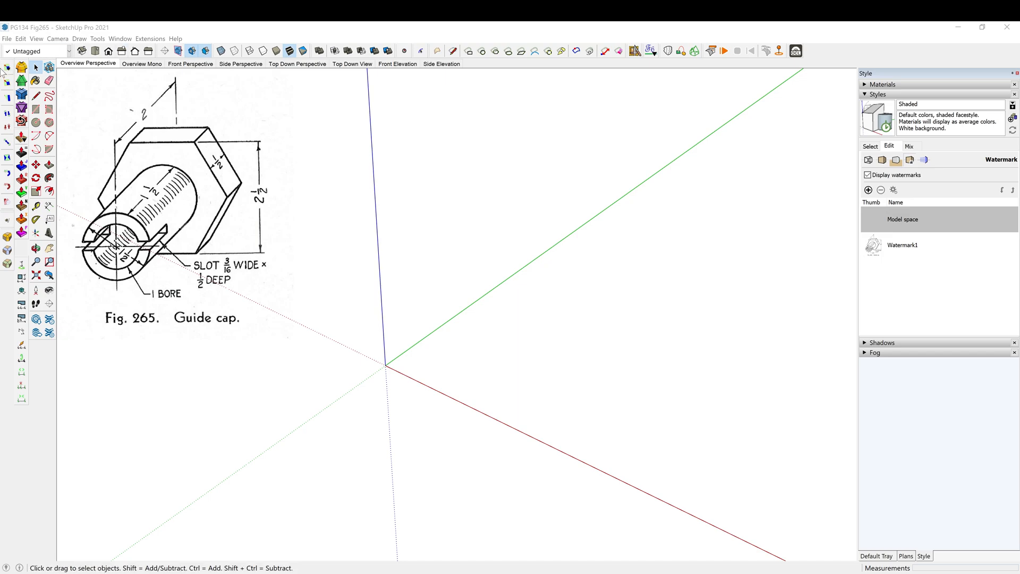
mouse_move(129, 276)
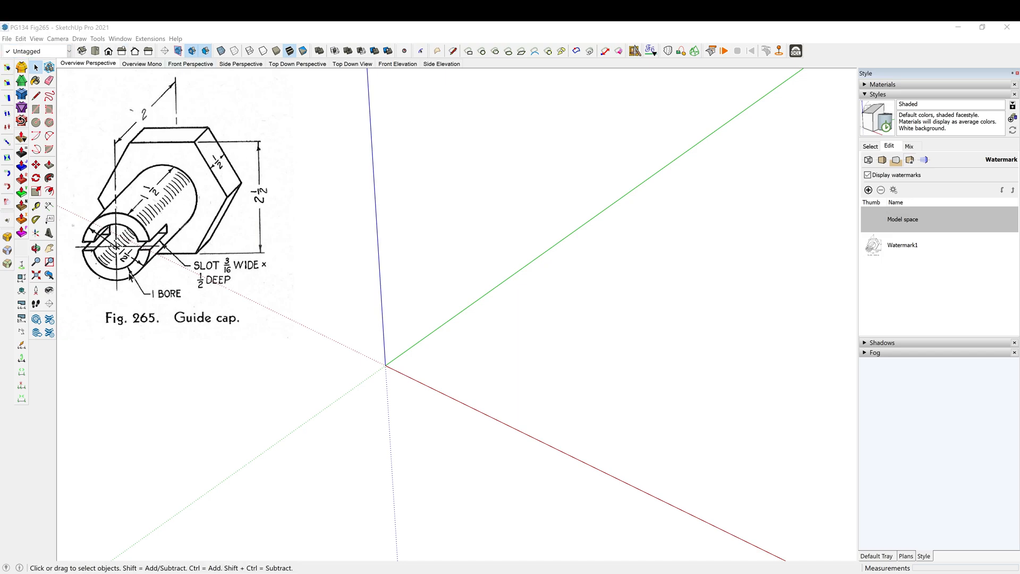
Draw a 1.25-radius hexagon at the origin and push it up 1/2" into a prism
left_click(49, 124)
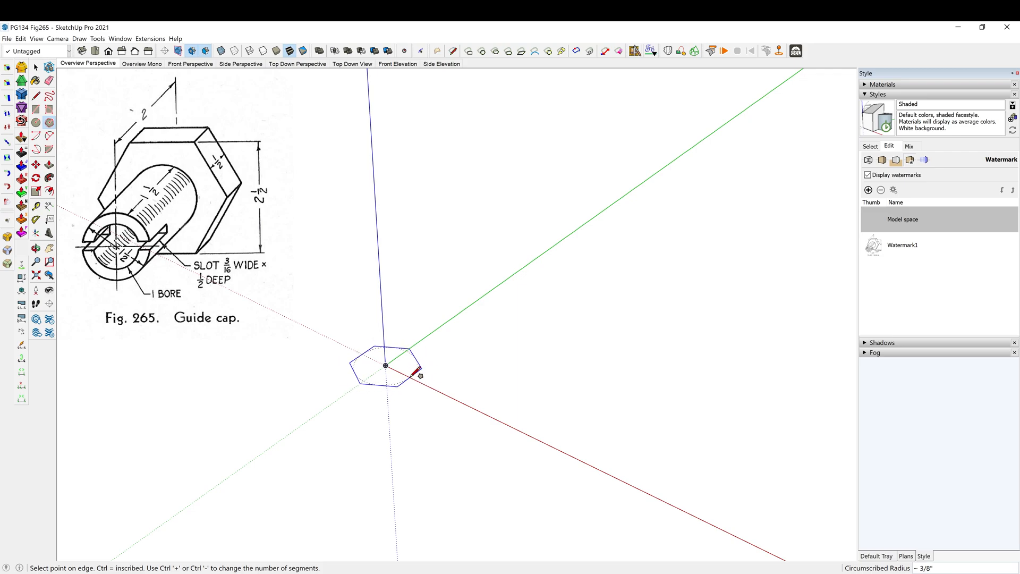
mouse_move(425, 379)
type("1.25")
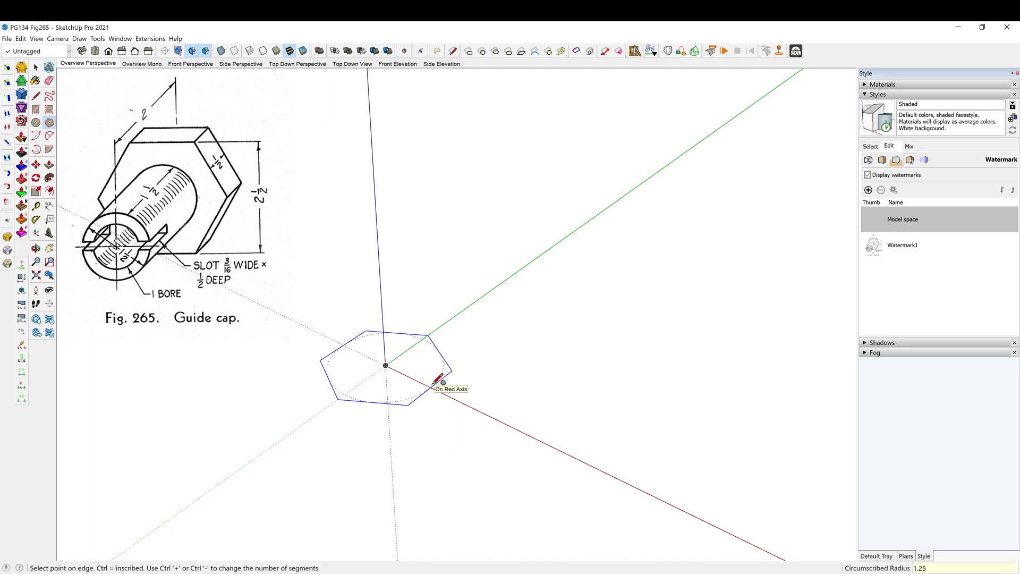
left_click(440, 382)
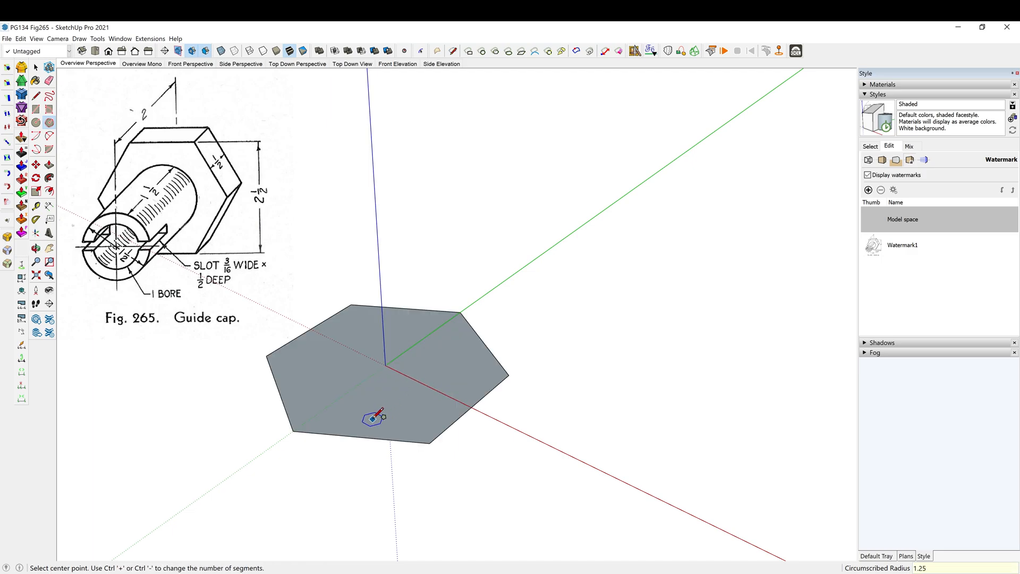
left_click(376, 418)
type("/2\"")
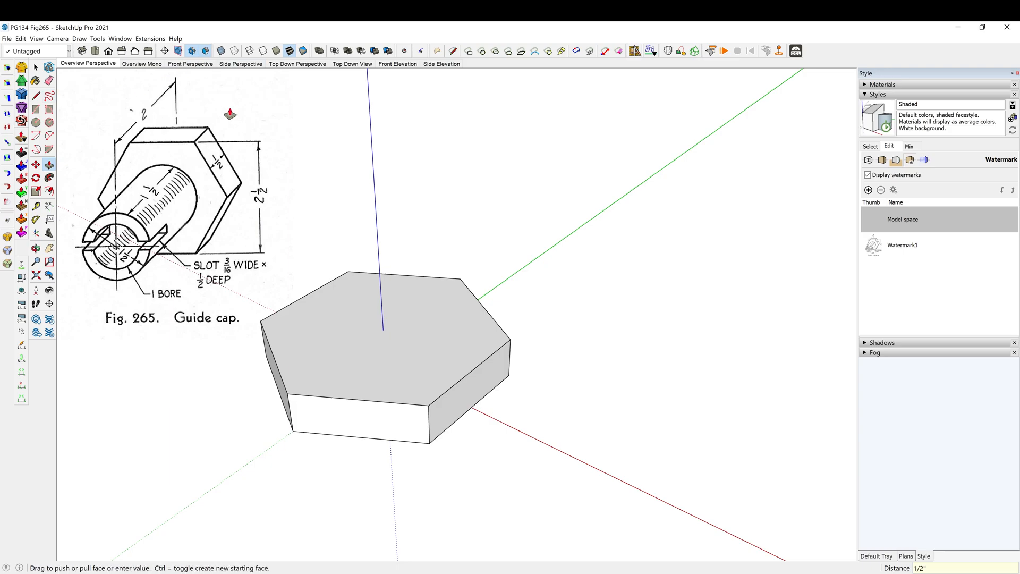
left_click(35, 67)
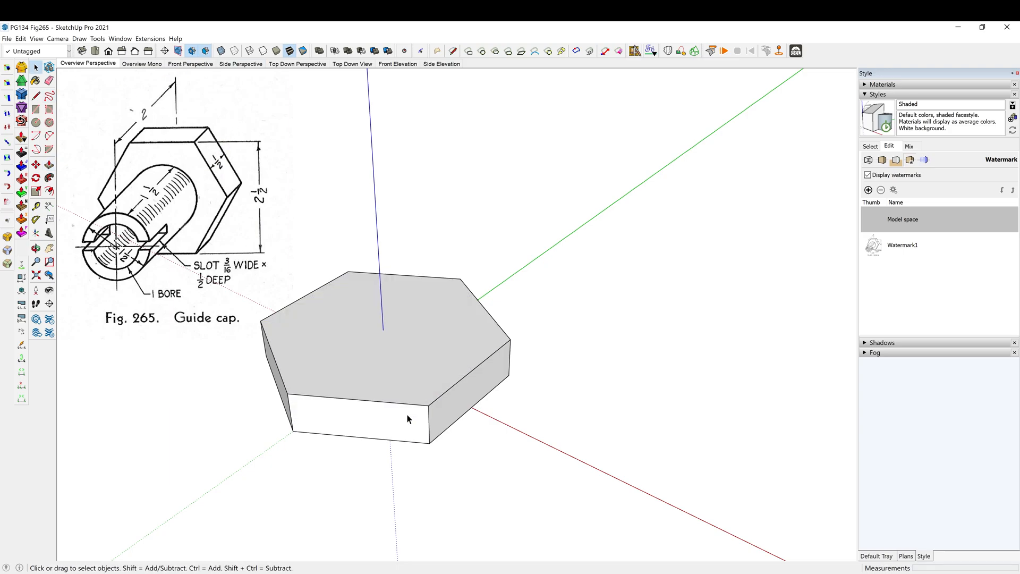
Draw the 3/4"-radius shaft circle and concentric bore circle on the base's top face
right_click(408, 418)
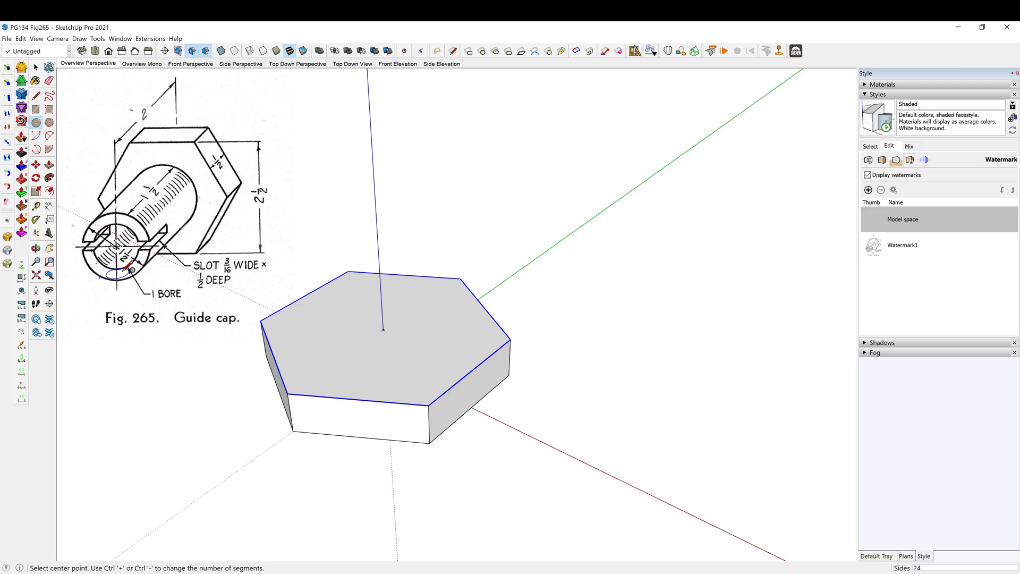
mouse_move(383, 328)
type(".75")
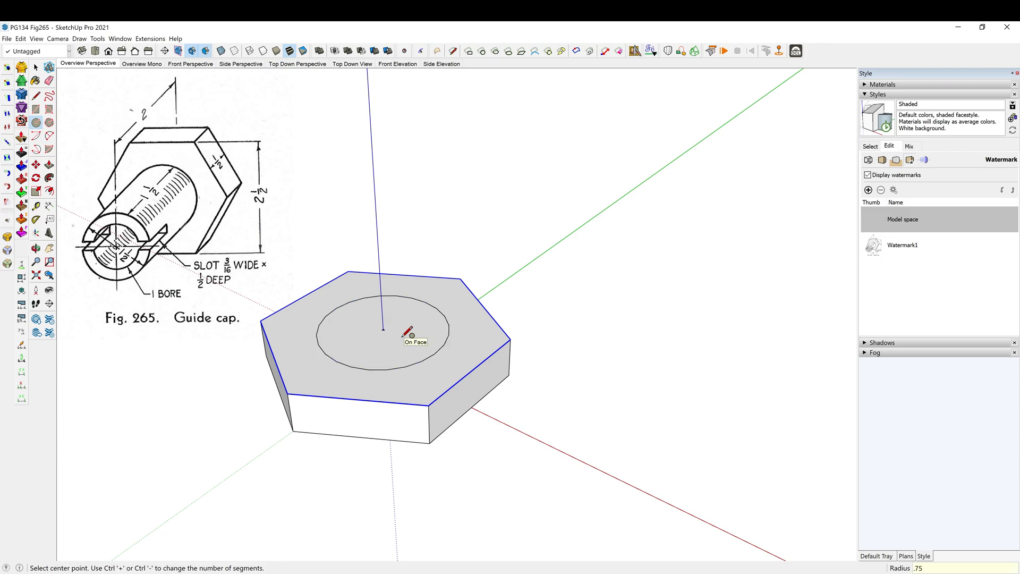
mouse_move(192, 301)
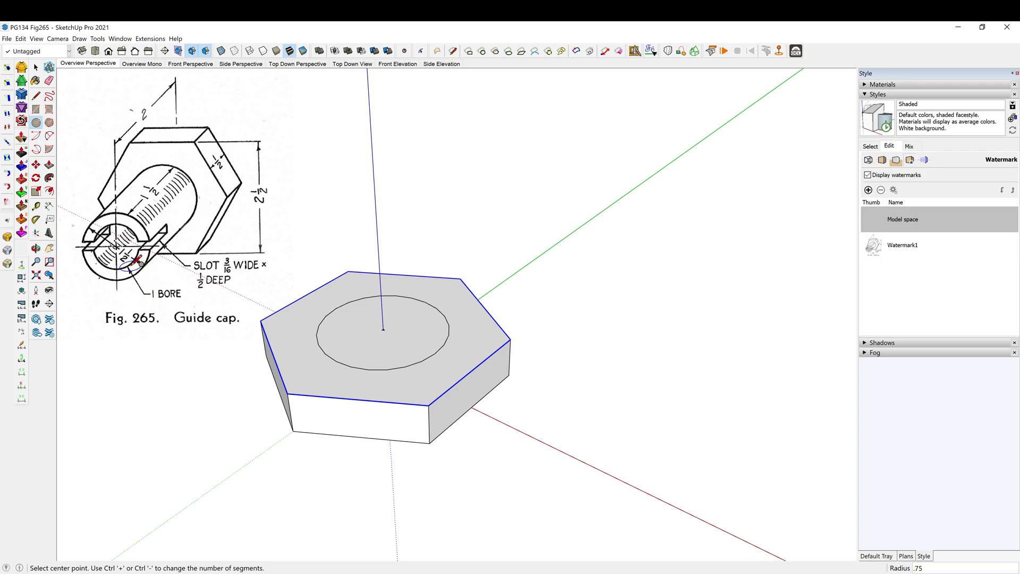
mouse_move(140, 300)
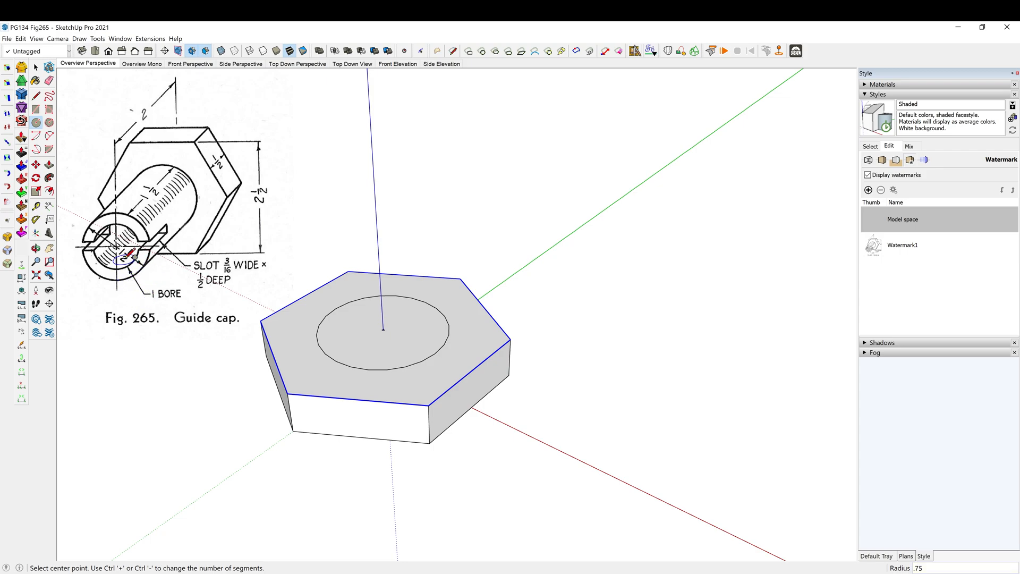
mouse_move(384, 328)
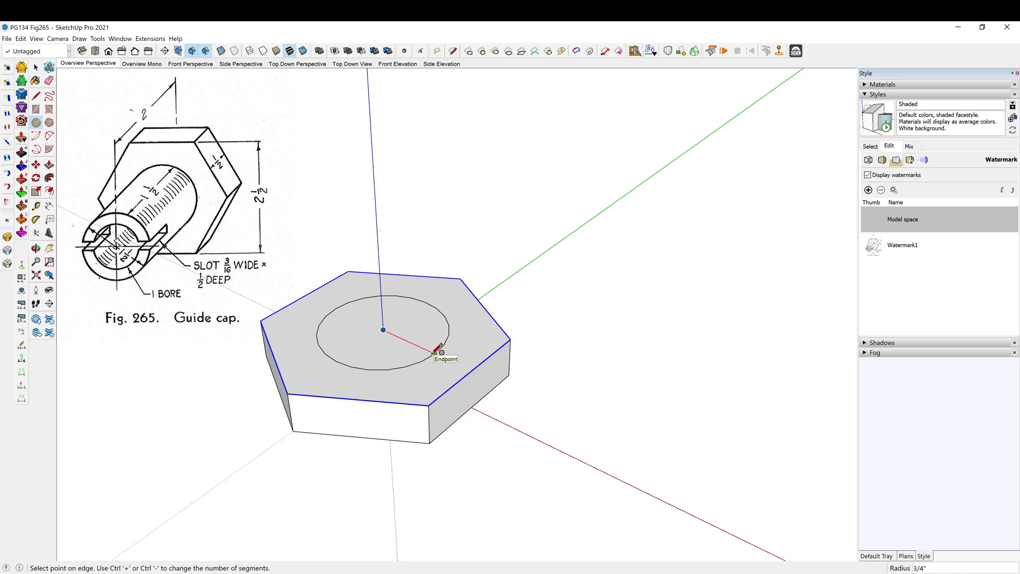
left_click(437, 351)
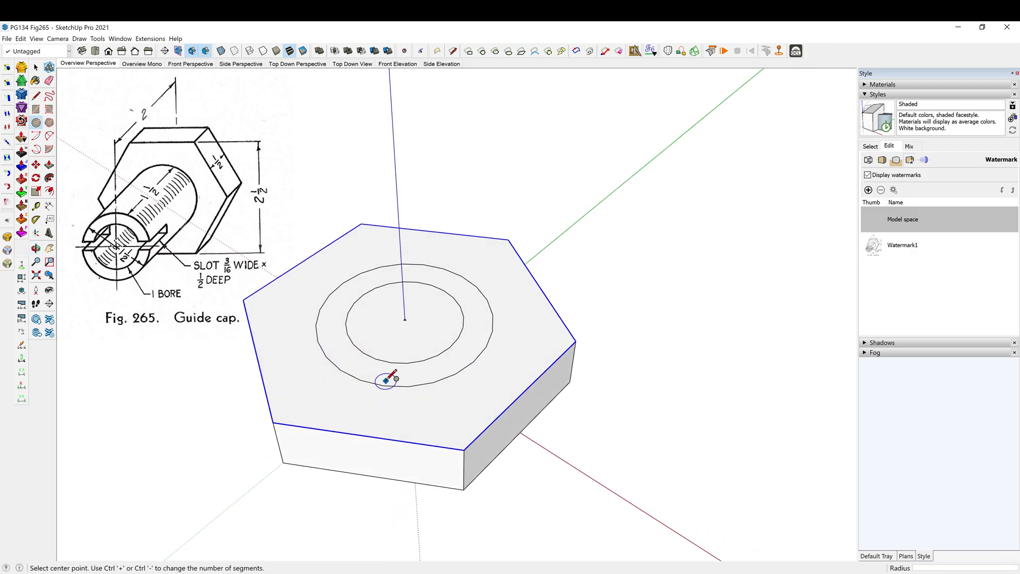
mouse_move(137, 215)
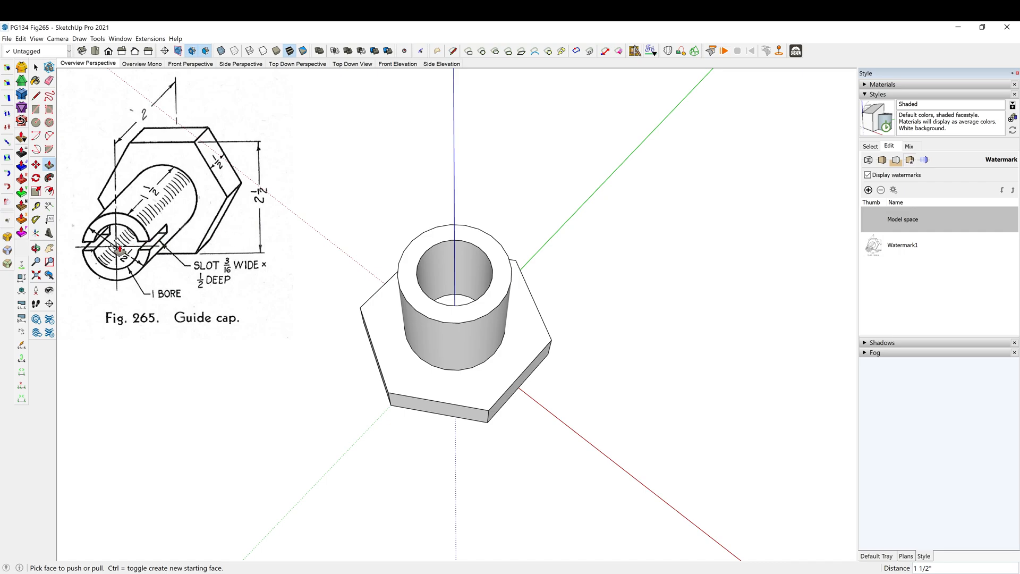
mouse_move(144, 268)
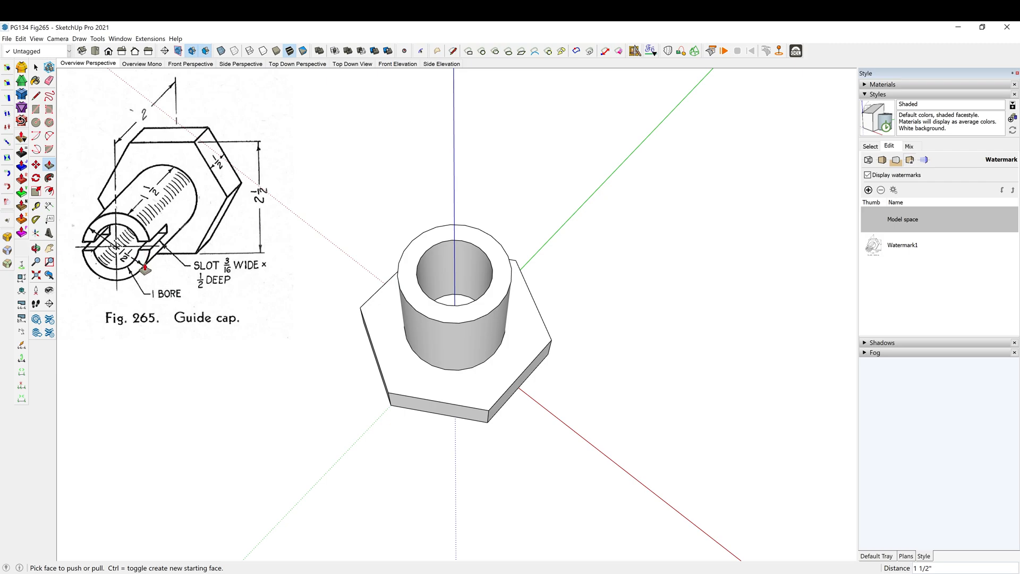
mouse_move(204, 289)
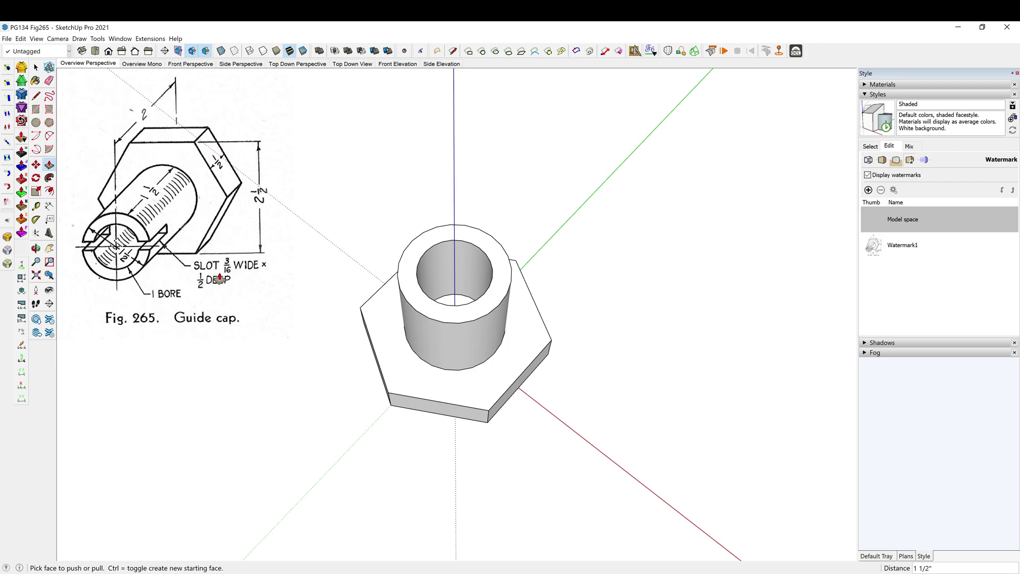
mouse_move(364, 276)
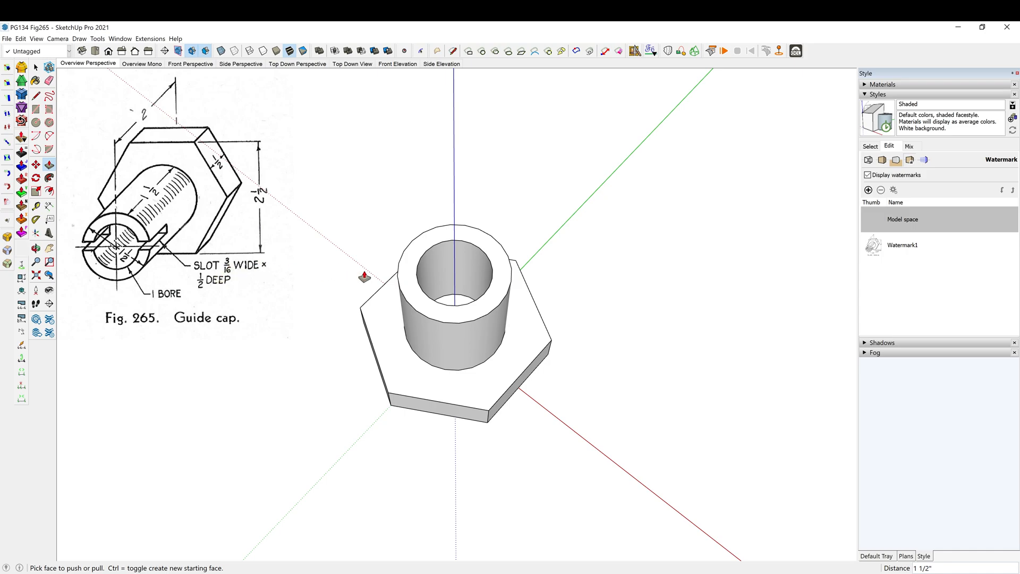
mouse_move(558, 424)
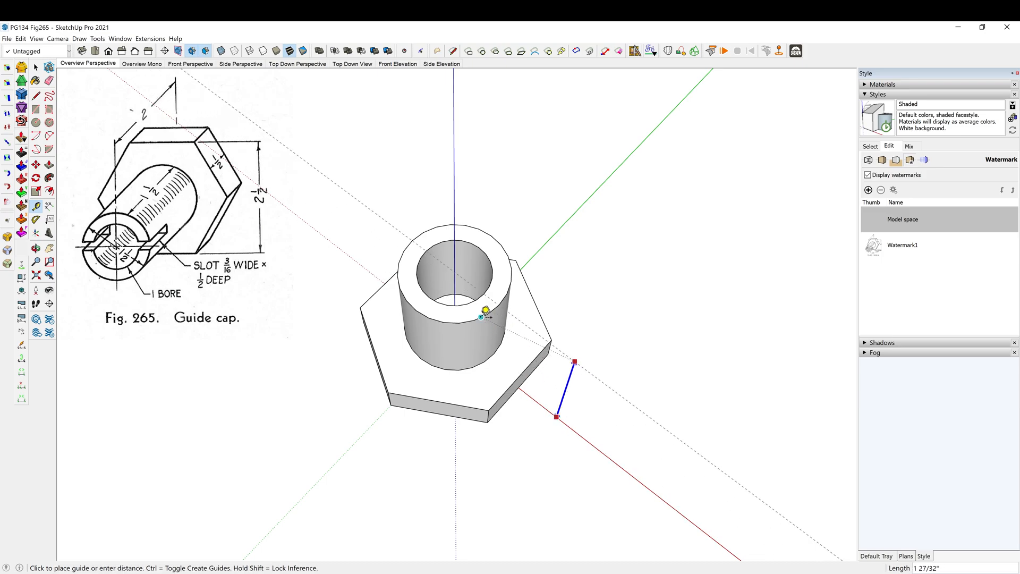
mouse_move(505, 299)
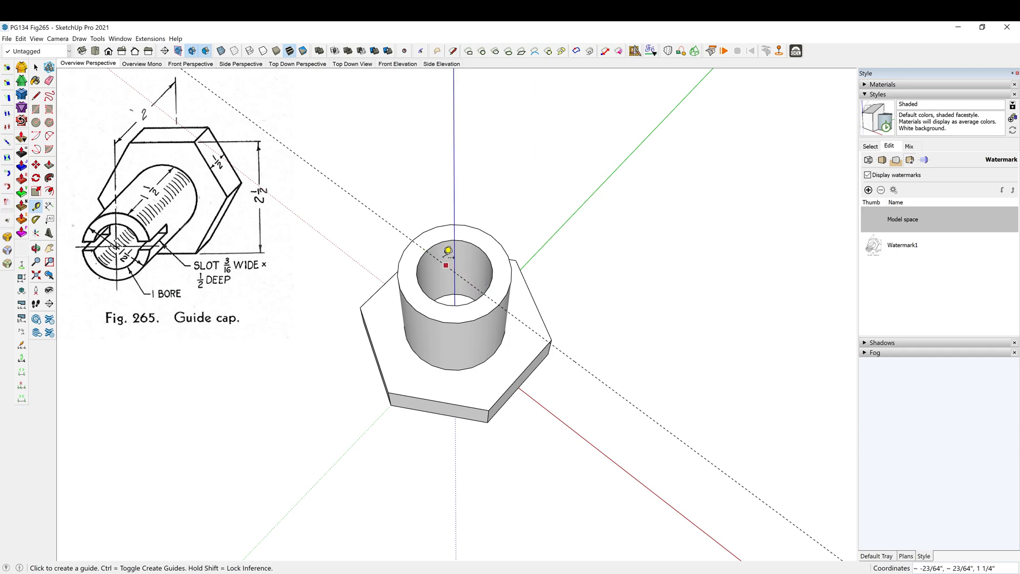
mouse_move(517, 306)
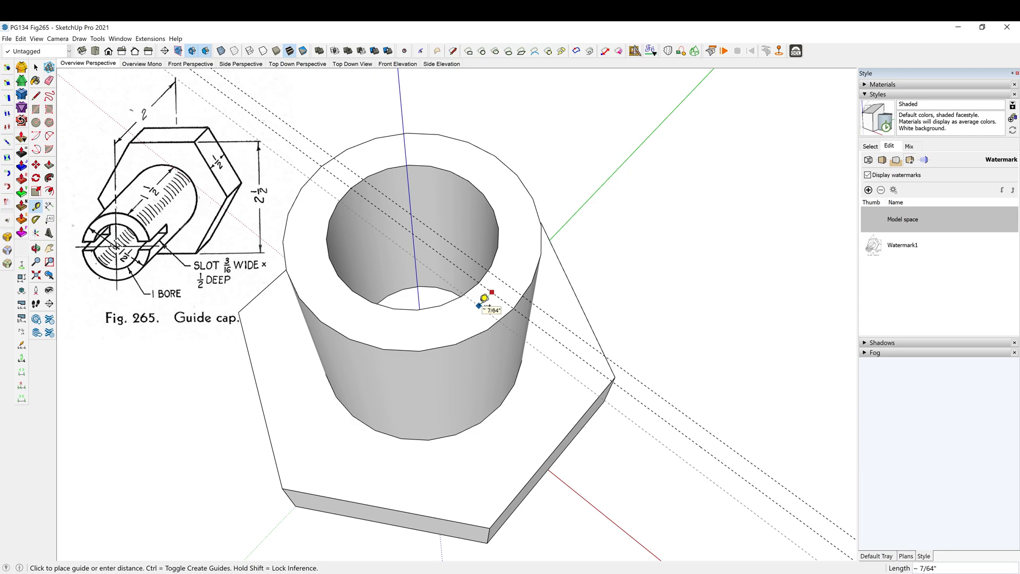
Offset a guide line 3/16" across the shaft top for the slot width
type("3/")
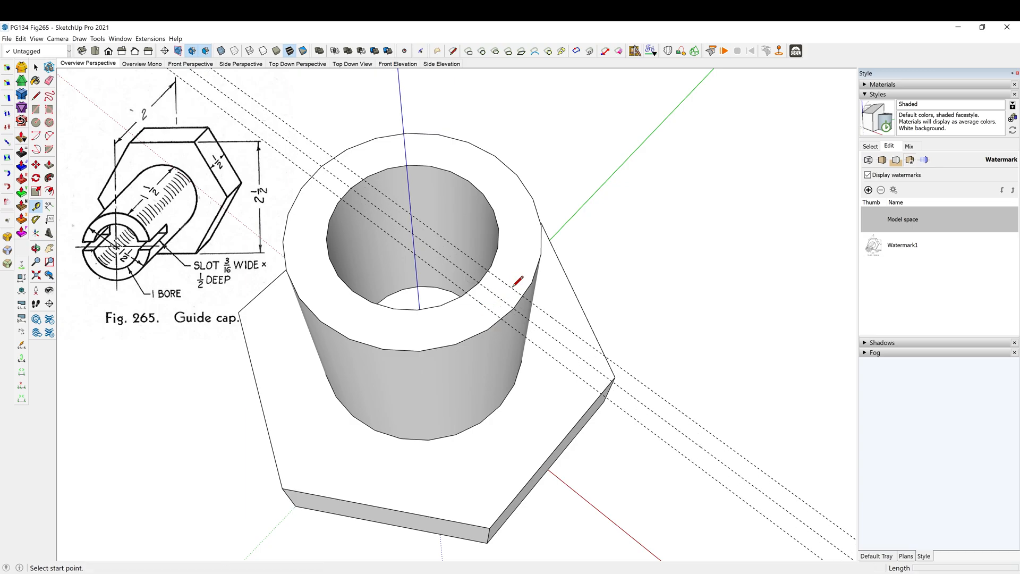
Start the slot outline line from the centre of the bore
left_click(412, 234)
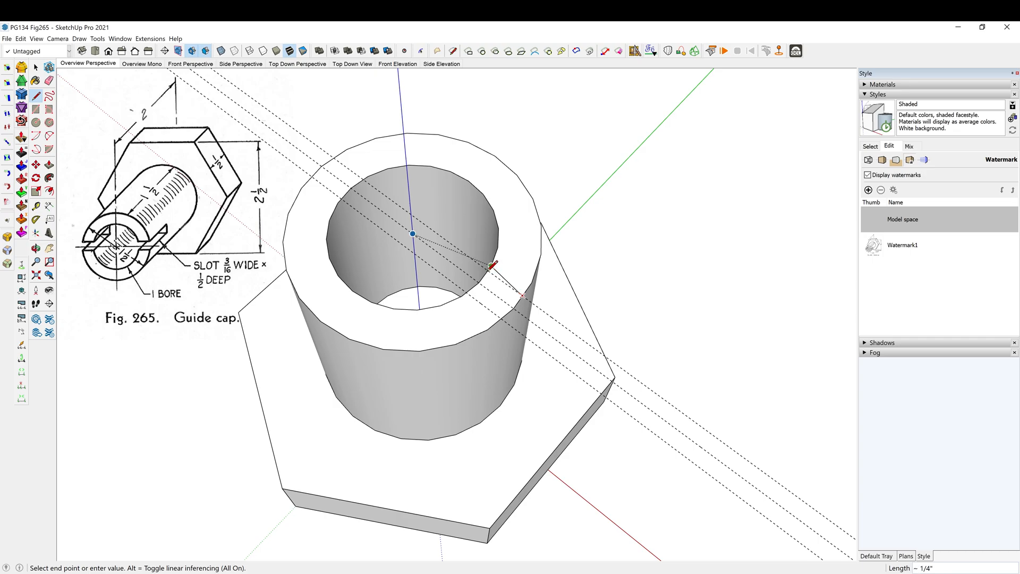
scroll("up", 3)
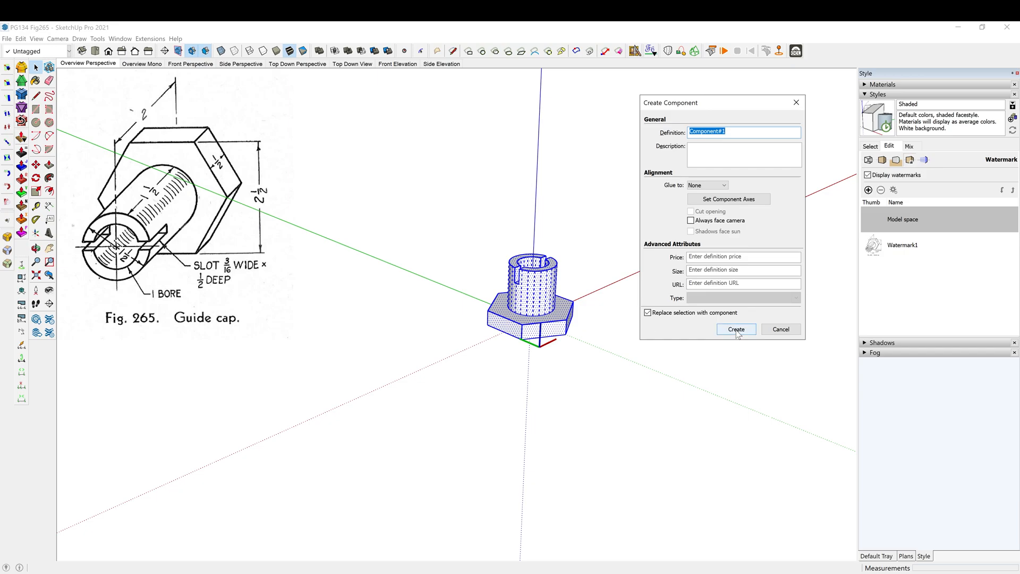
Create the component from the selected guide cap geometry
left_click(735, 328)
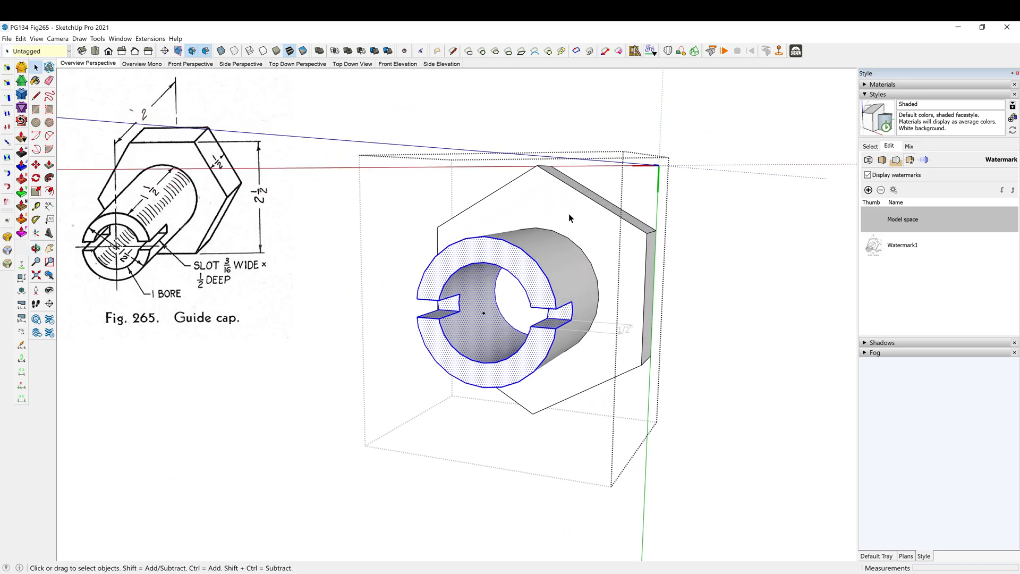
mouse_move(448, 306)
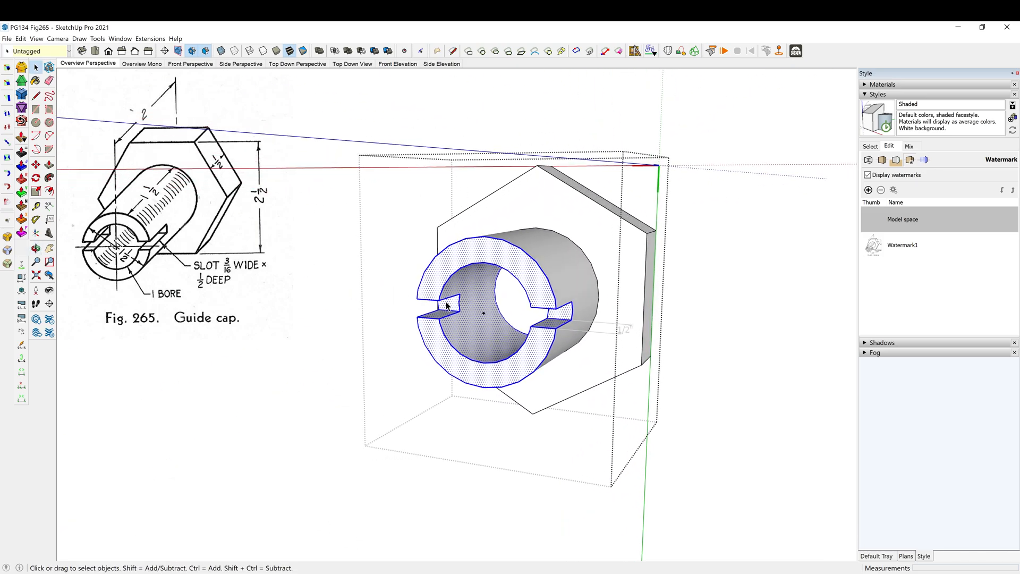
Begin rotating the cap component so the slotted shaft lies horizontal
left_click(36, 193)
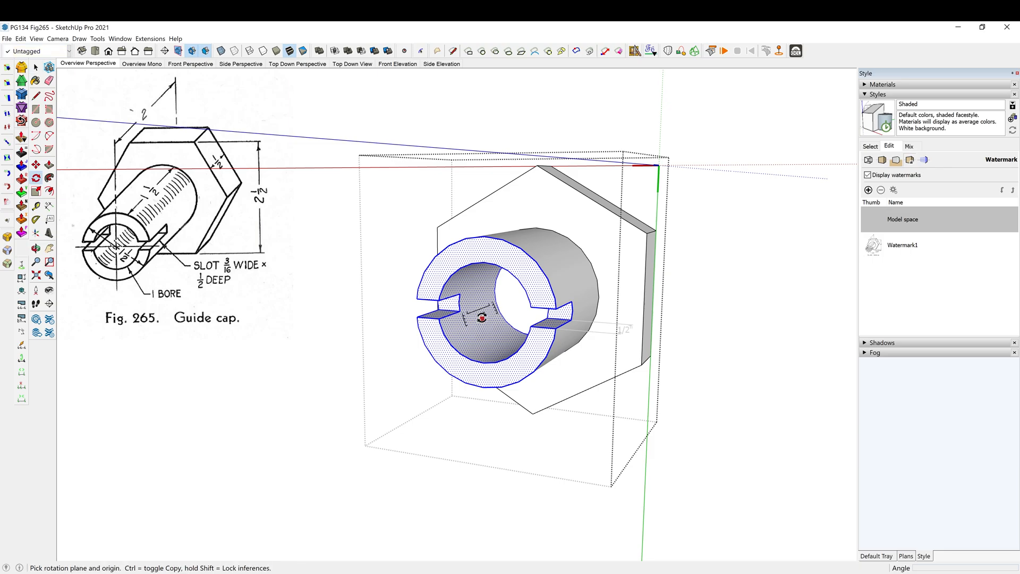
mouse_move(481, 316)
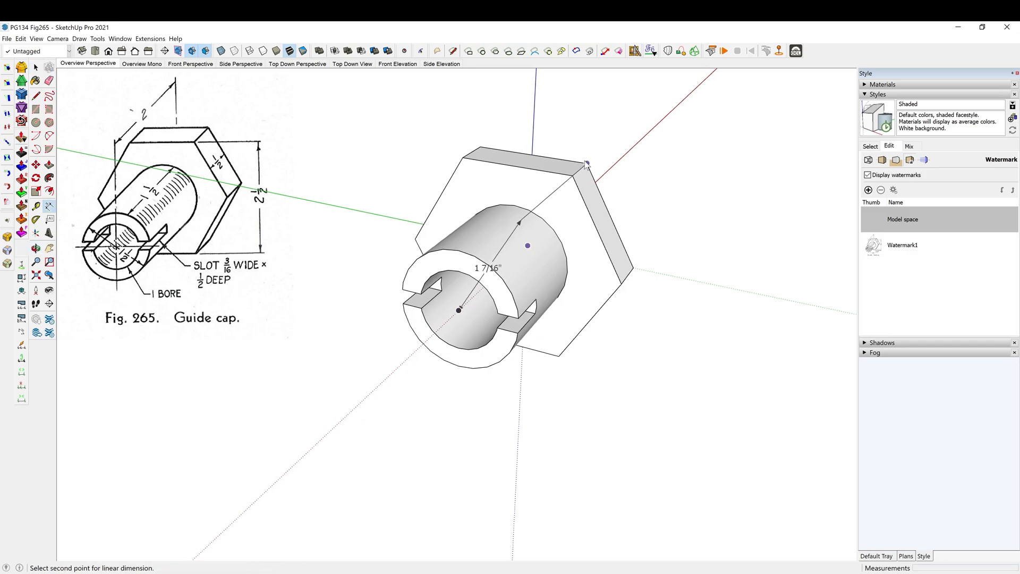
mouse_move(531, 156)
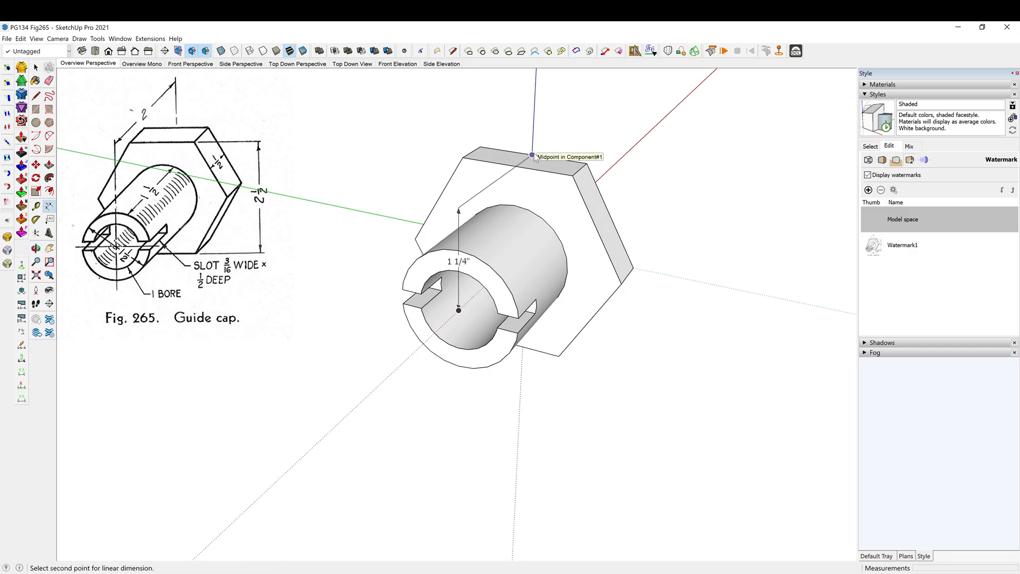
Add the 2" hex width, 1/2" thickness, slot depth and 1 1/2" shaft length dimensions
left_click(532, 155)
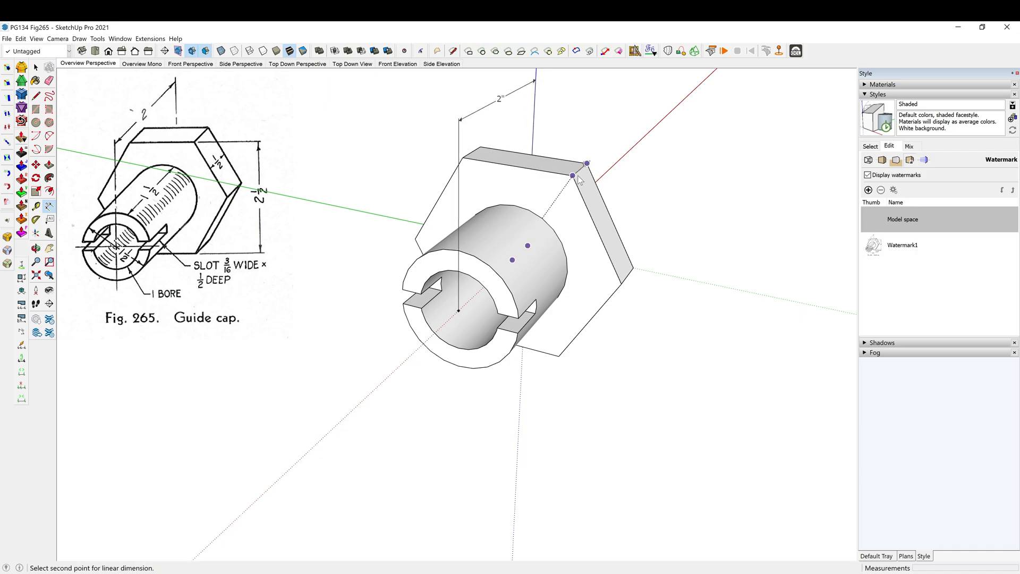
left_click(572, 176)
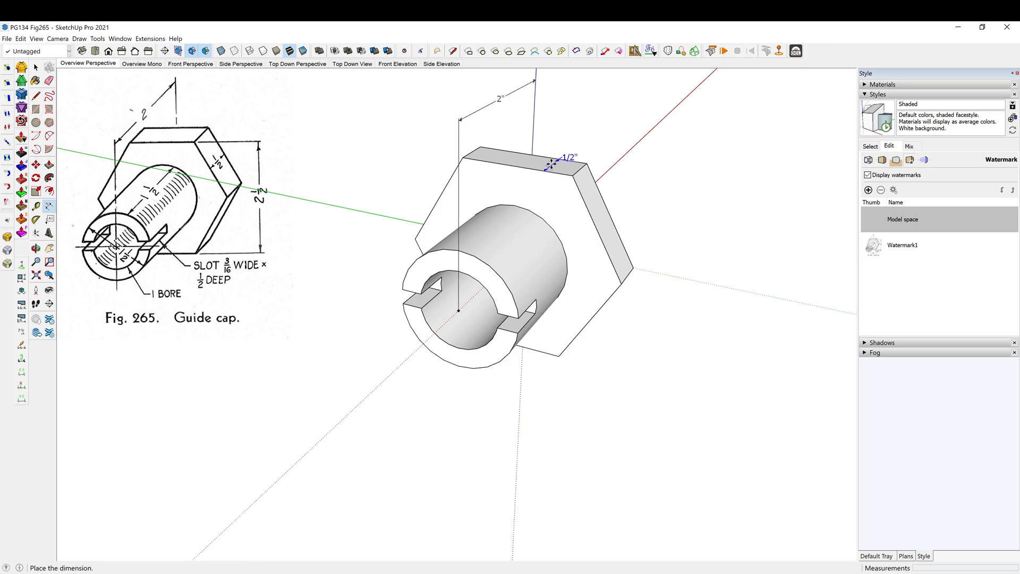
left_click(558, 357)
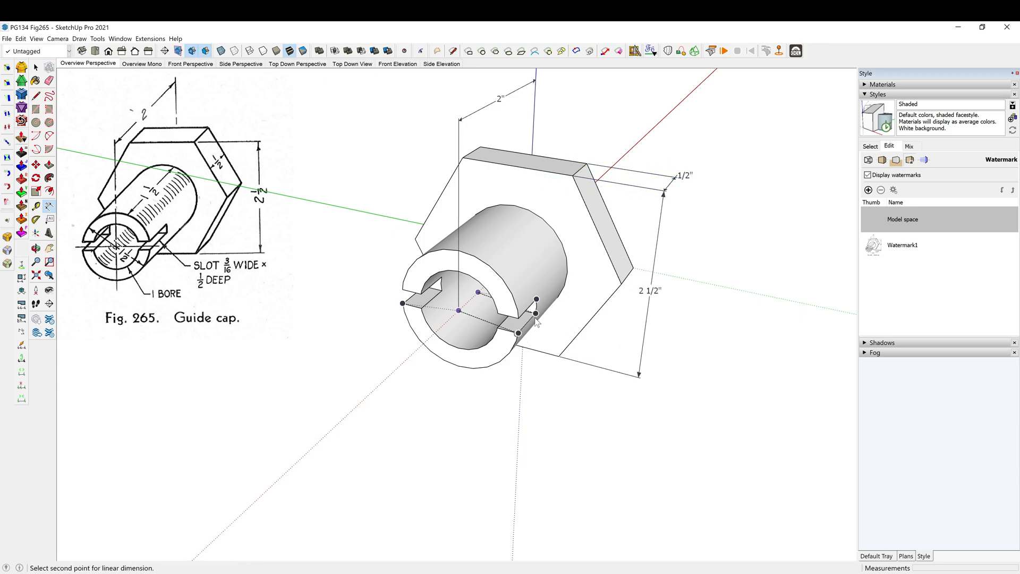
left_click(517, 332)
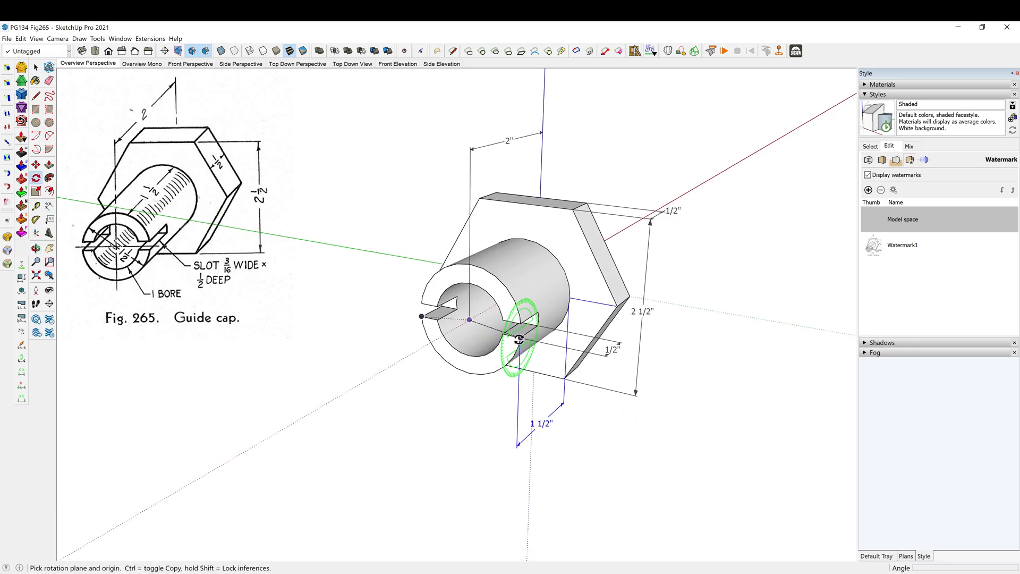
left_click(518, 339)
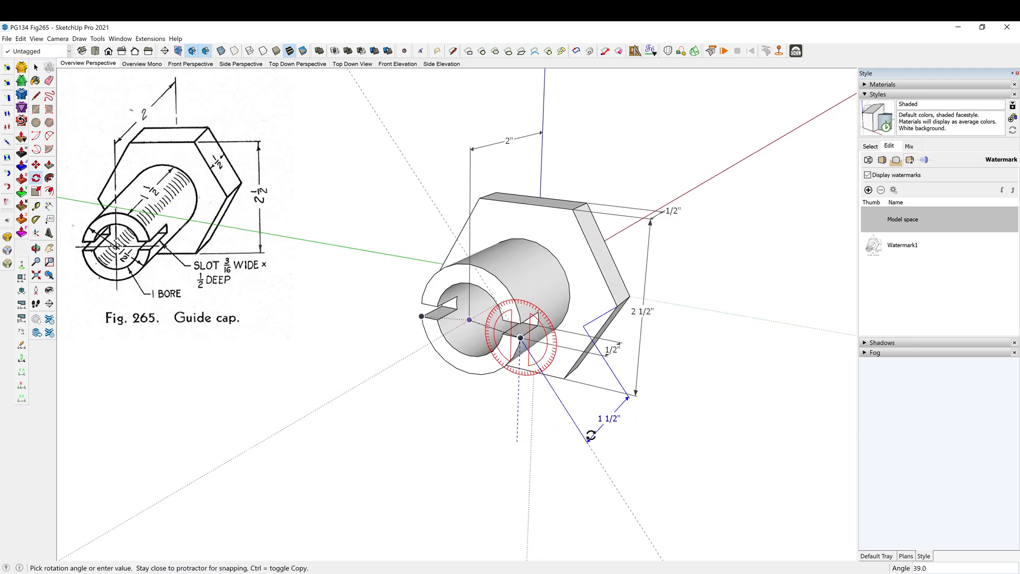
mouse_move(686, 350)
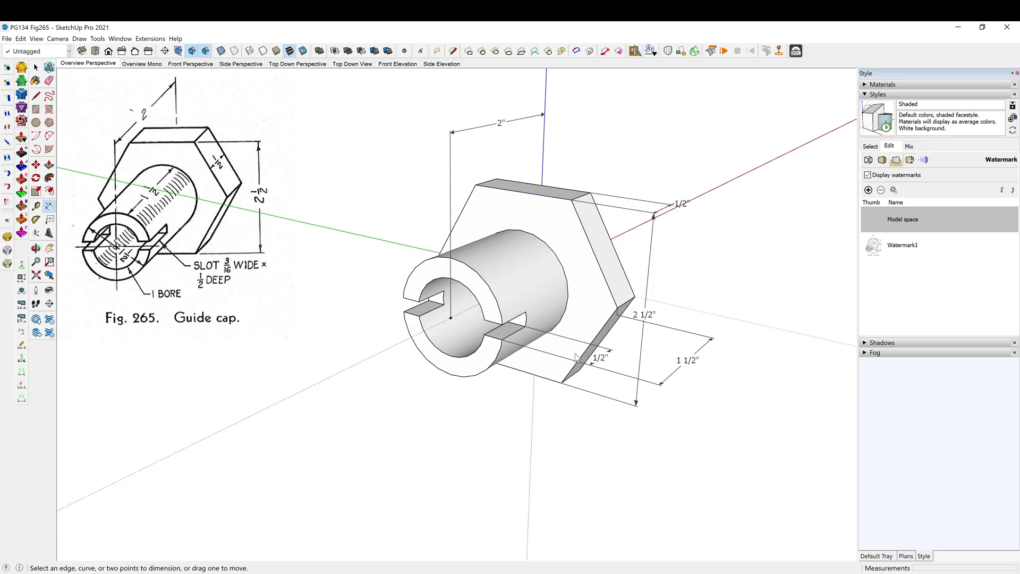
left_click(404, 313)
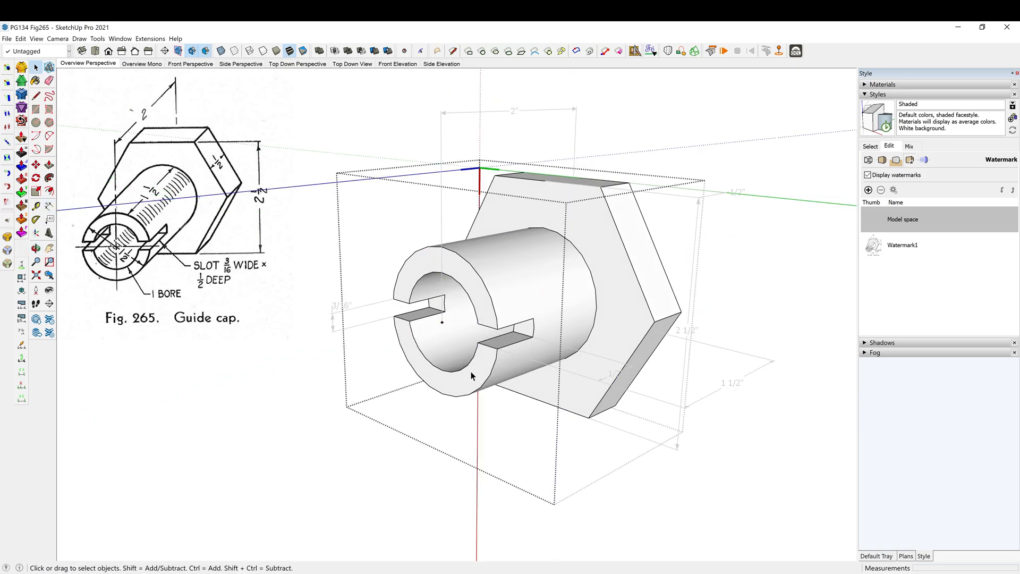
Label the bore with its R1/2" radius dimension
left_click(455, 365)
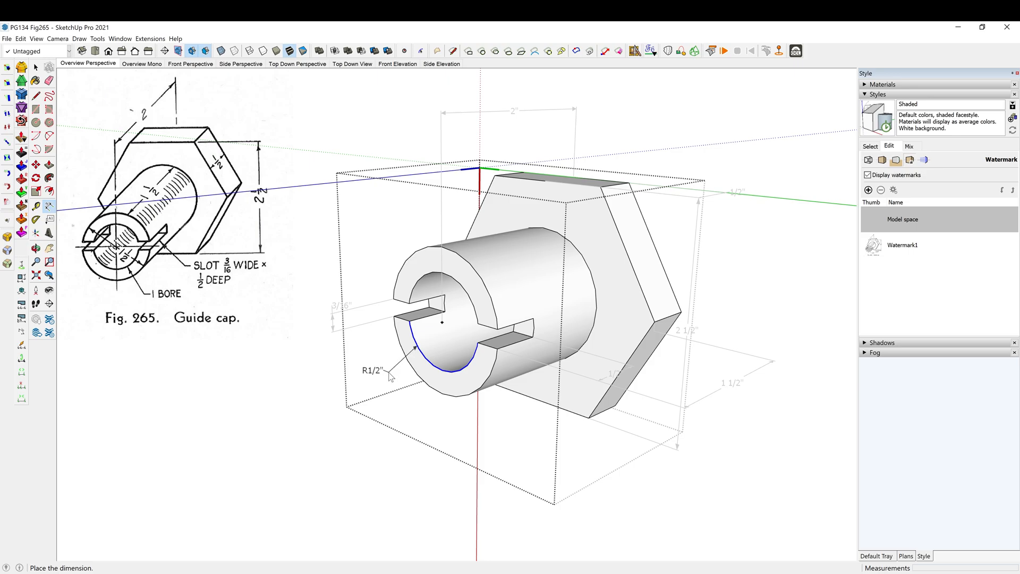
left_click(389, 413)
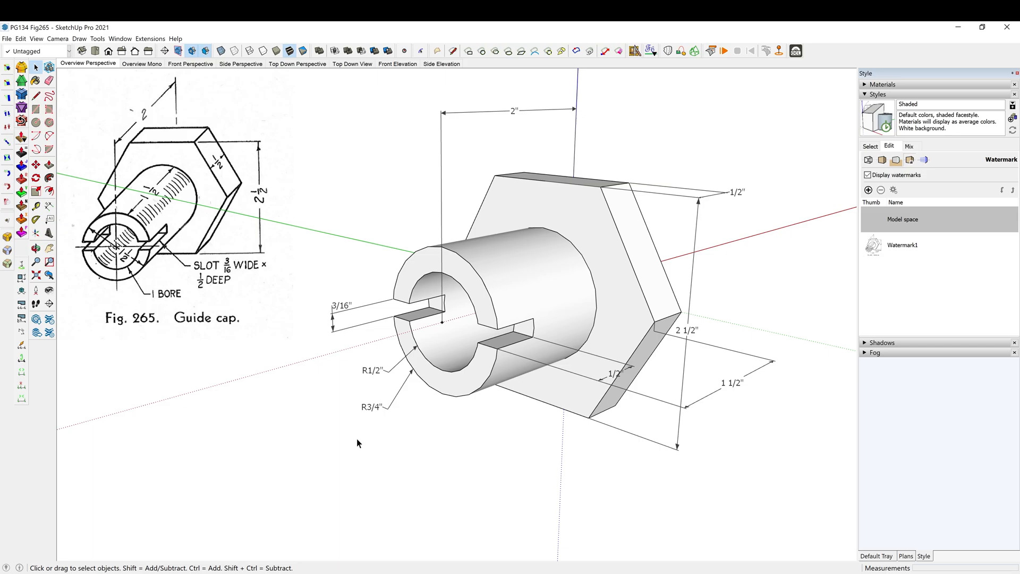
mouse_move(278, 494)
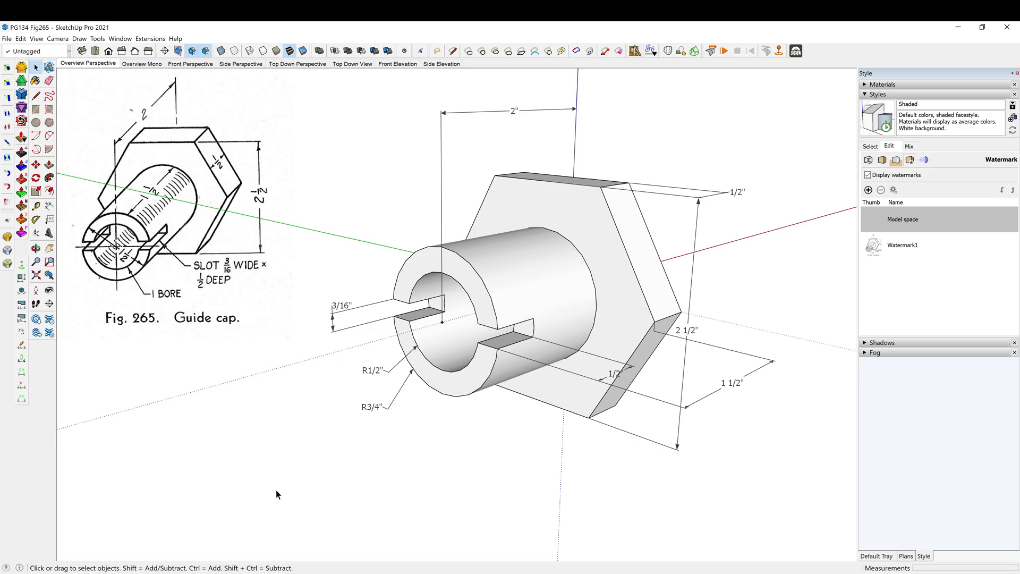